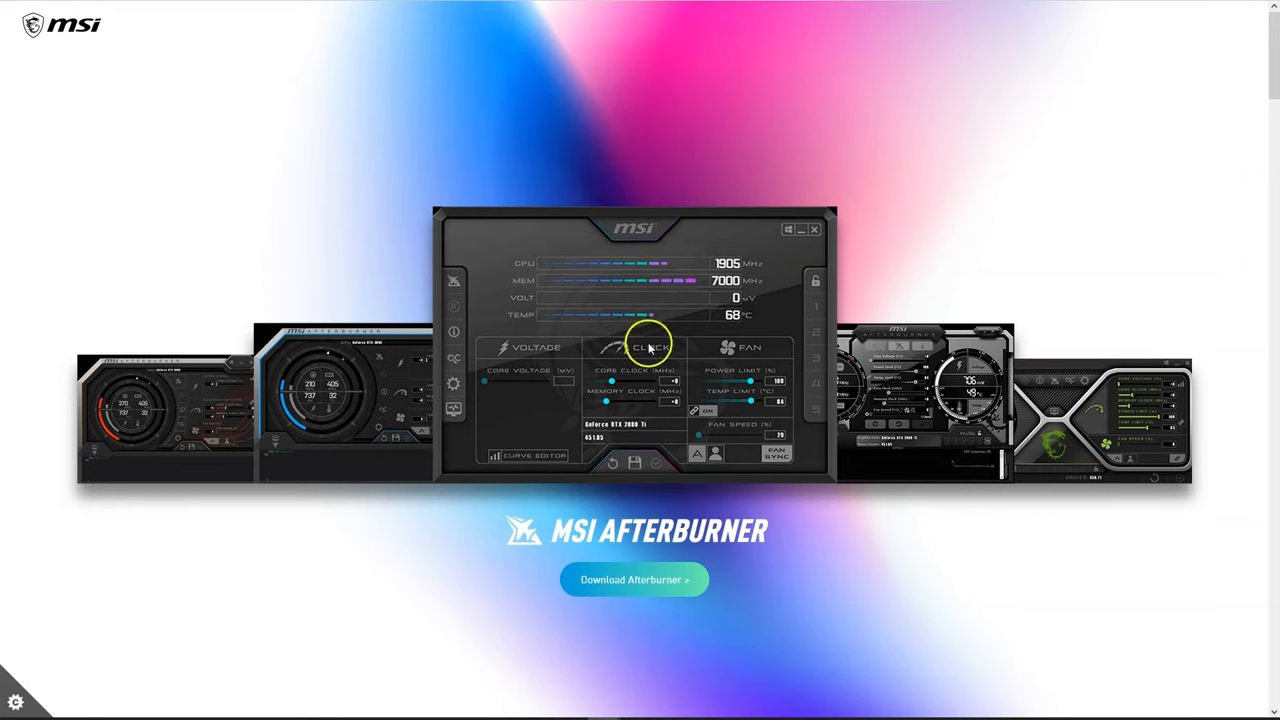
{"action": "mouse_move", "coordinate": [650, 295]}
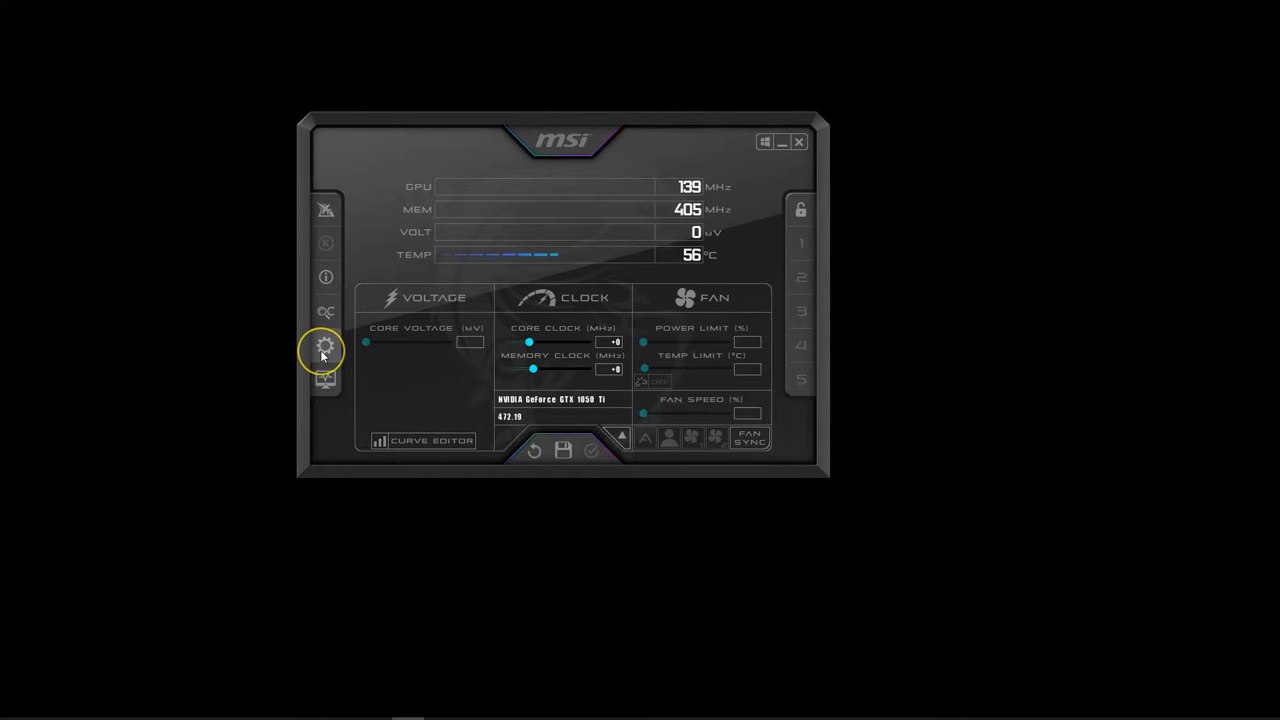
Open Afterburner's monitoring settings, activate the GPU1 temperature graph and select GPU1 usage.
{"action": "left_click", "coordinate": [324, 347]}
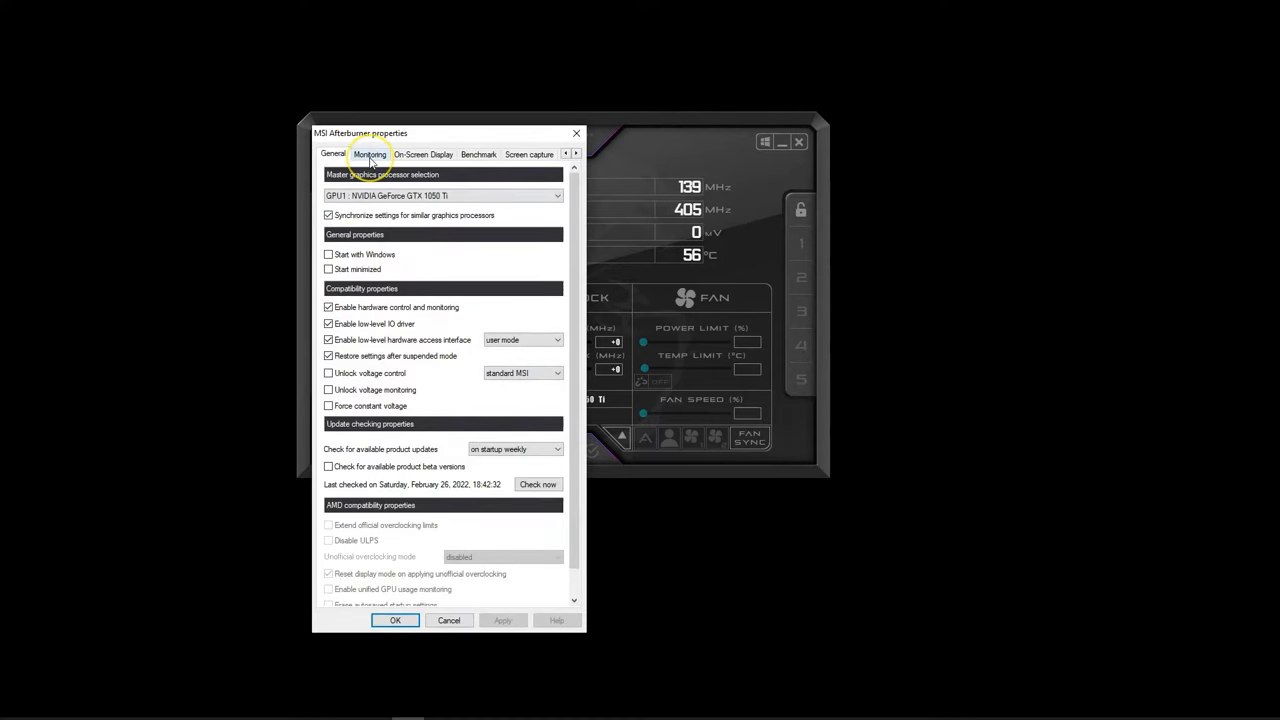
{"action": "left_click", "coordinate": [369, 154]}
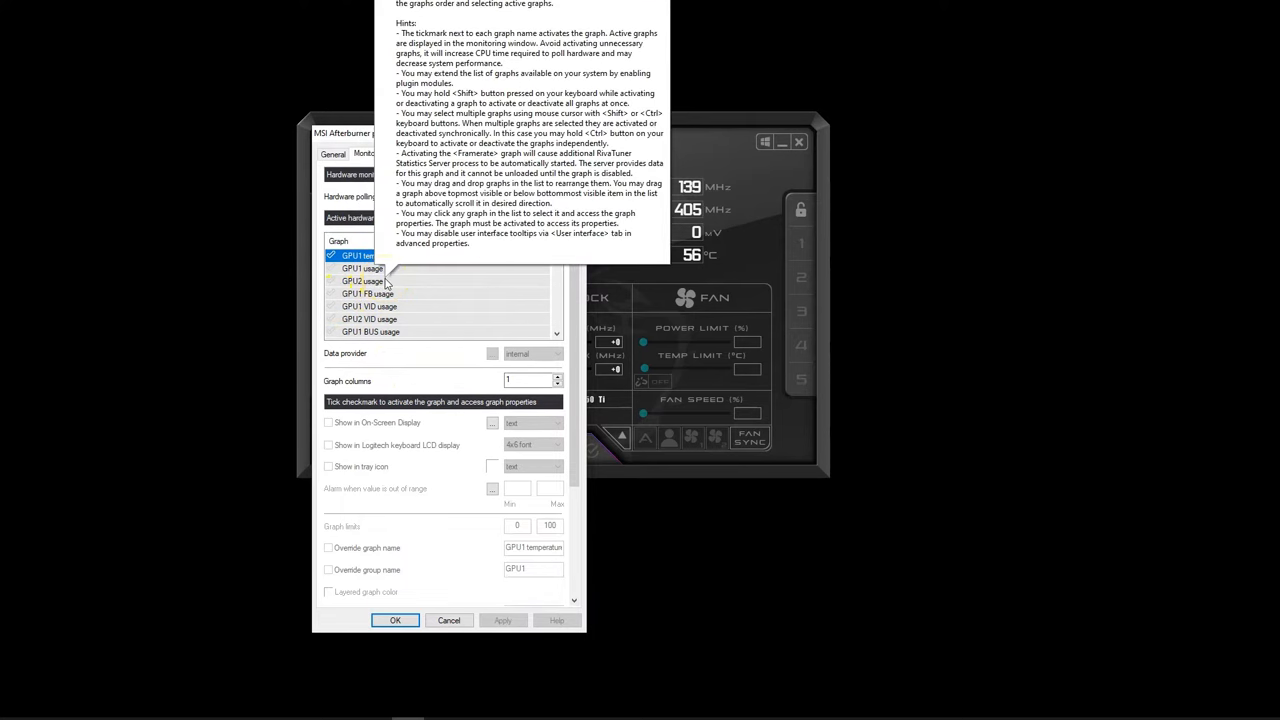
{"action": "left_click", "coordinate": [331, 255]}
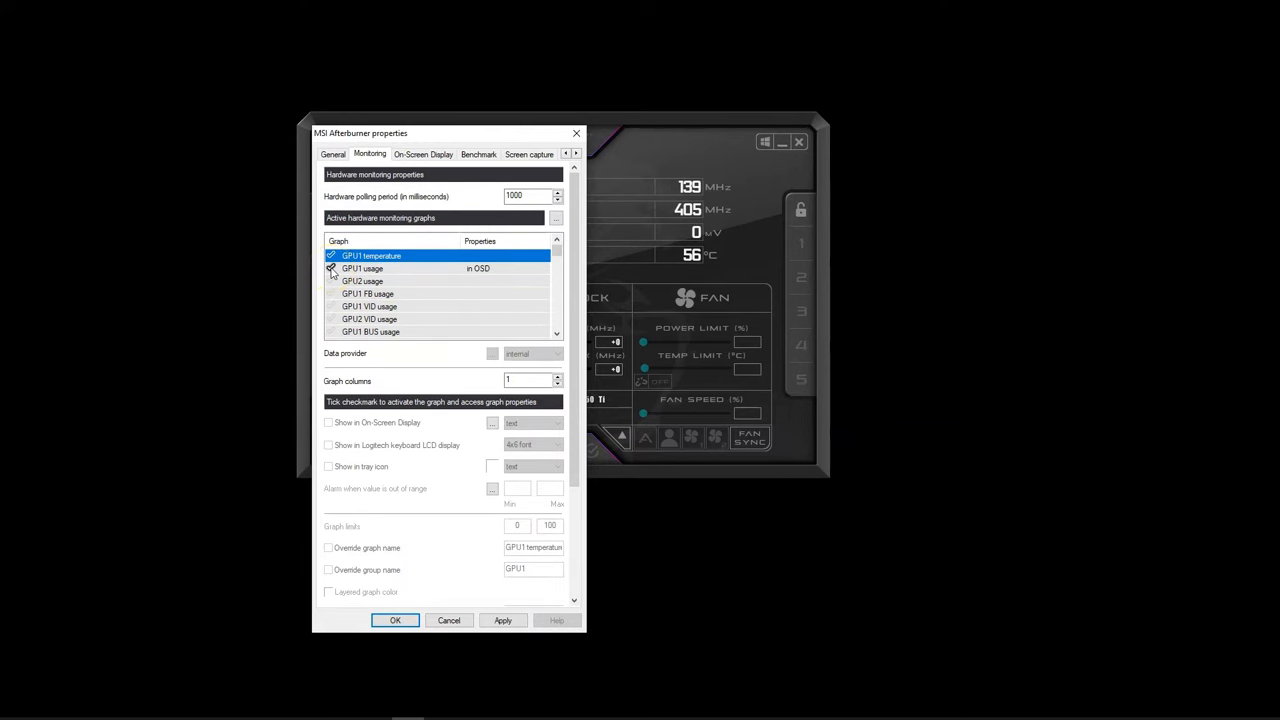
{"action": "left_click", "coordinate": [331, 268]}
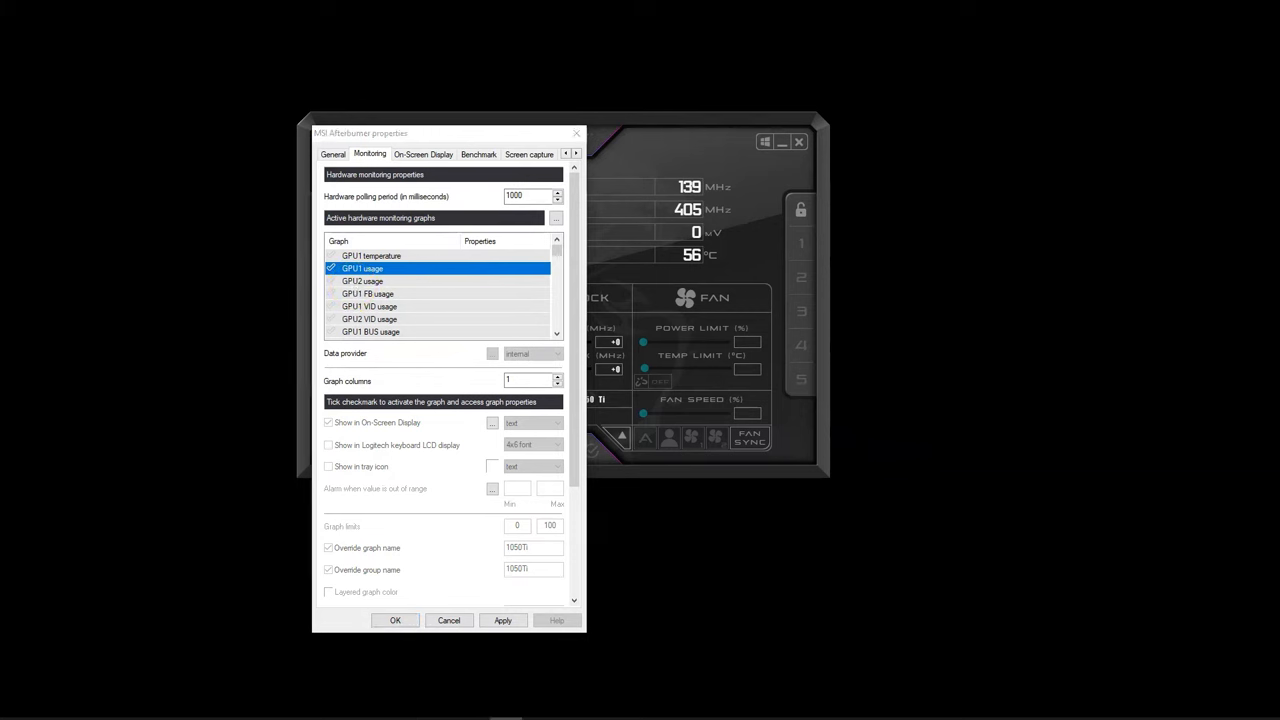
{"action": "scroll", "scroll_direction": "down", "scroll_amount": 3}
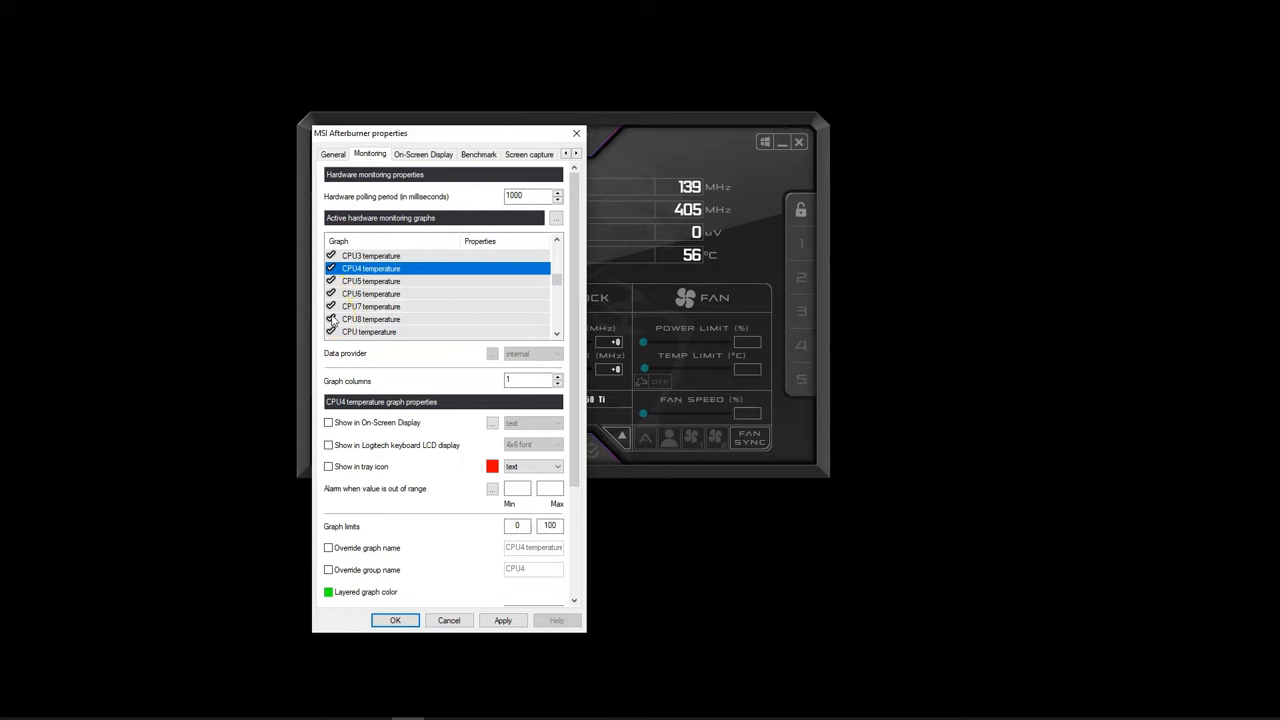
Select the overall CPU temperature graph and show it in the on-screen display.
{"action": "left_click", "coordinate": [369, 331]}
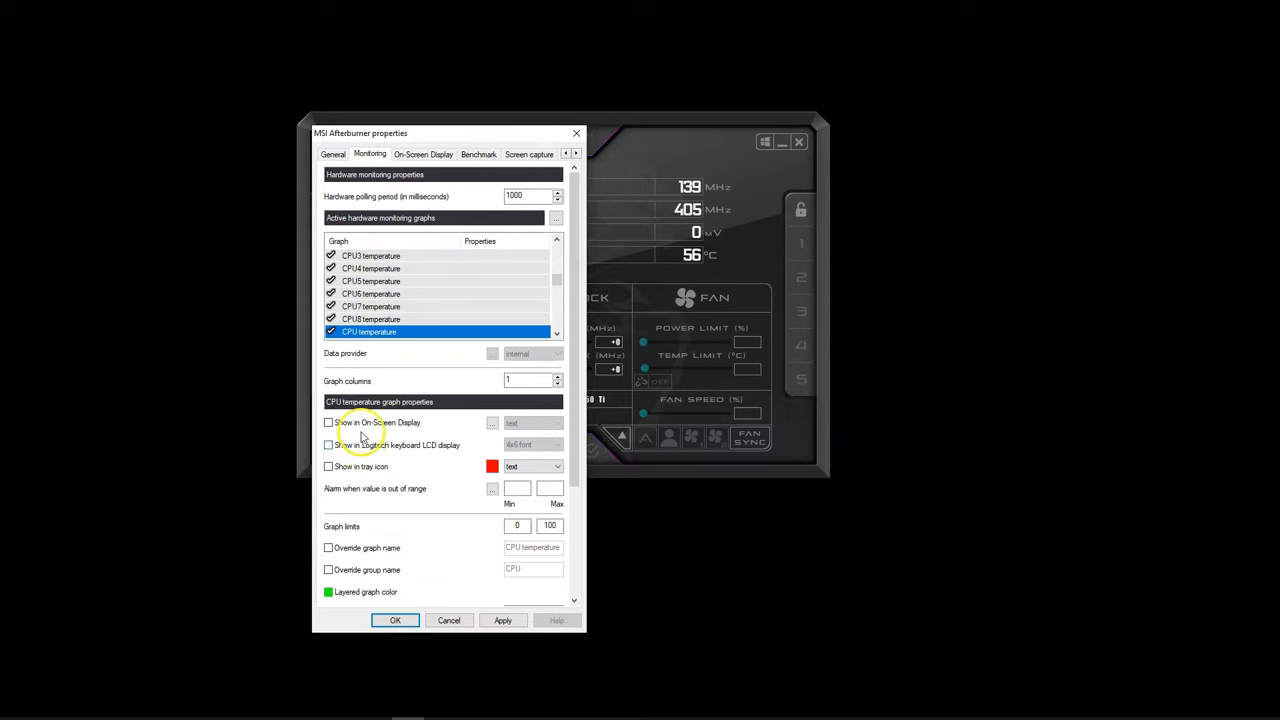
{"action": "left_click", "coordinate": [371, 319]}
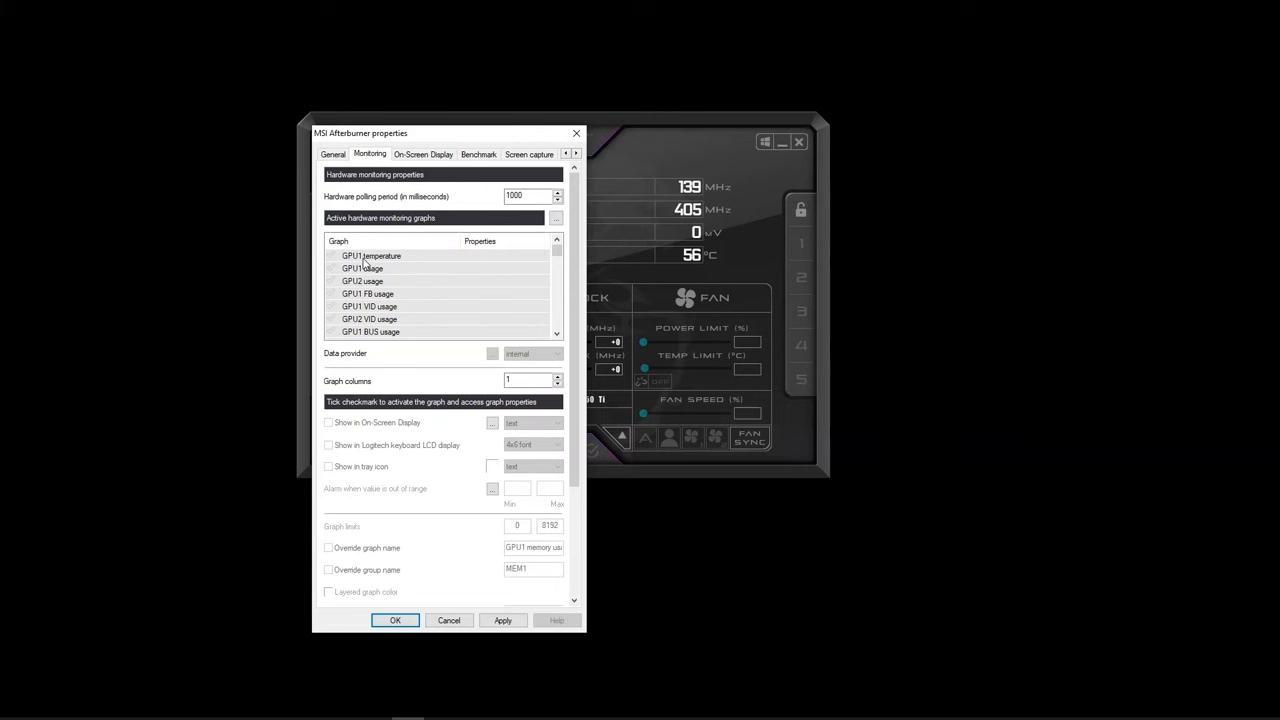
Activate the GPU1 temperature graph, keeping the GTX 1050 Ti as master GPU.
{"action": "left_click", "coordinate": [371, 255]}
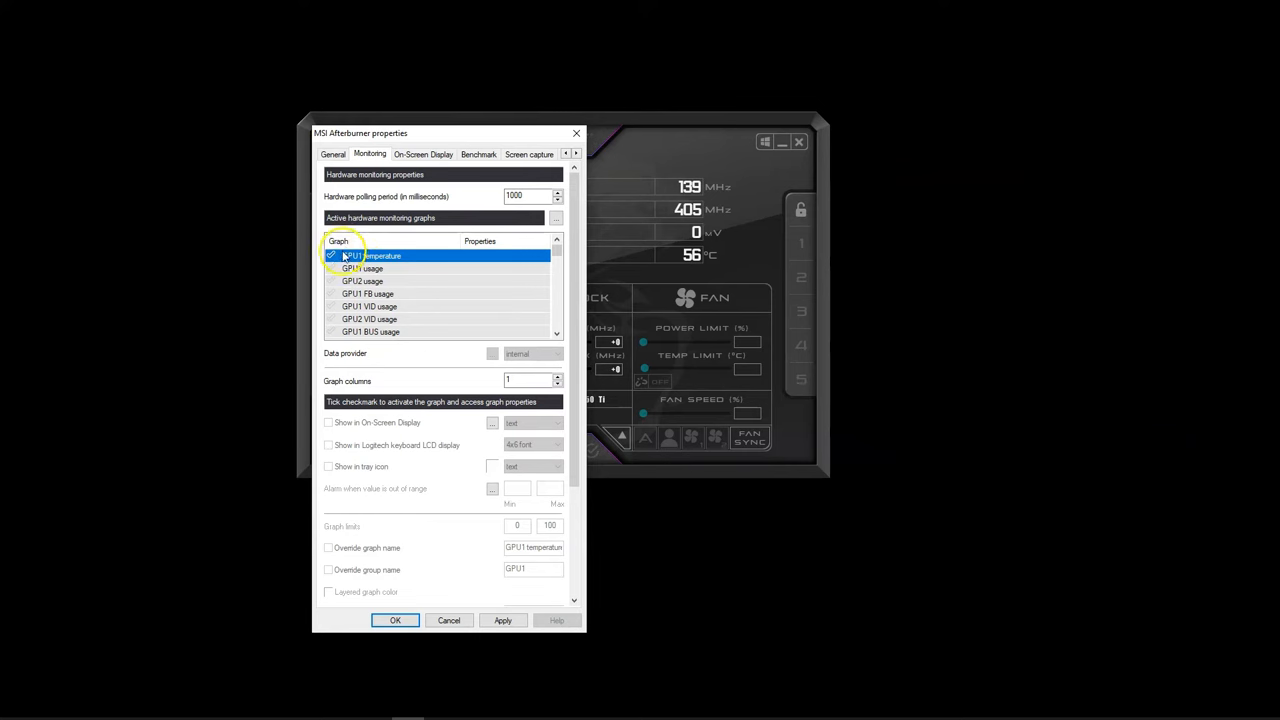
{"action": "mouse_move", "coordinate": [375, 256]}
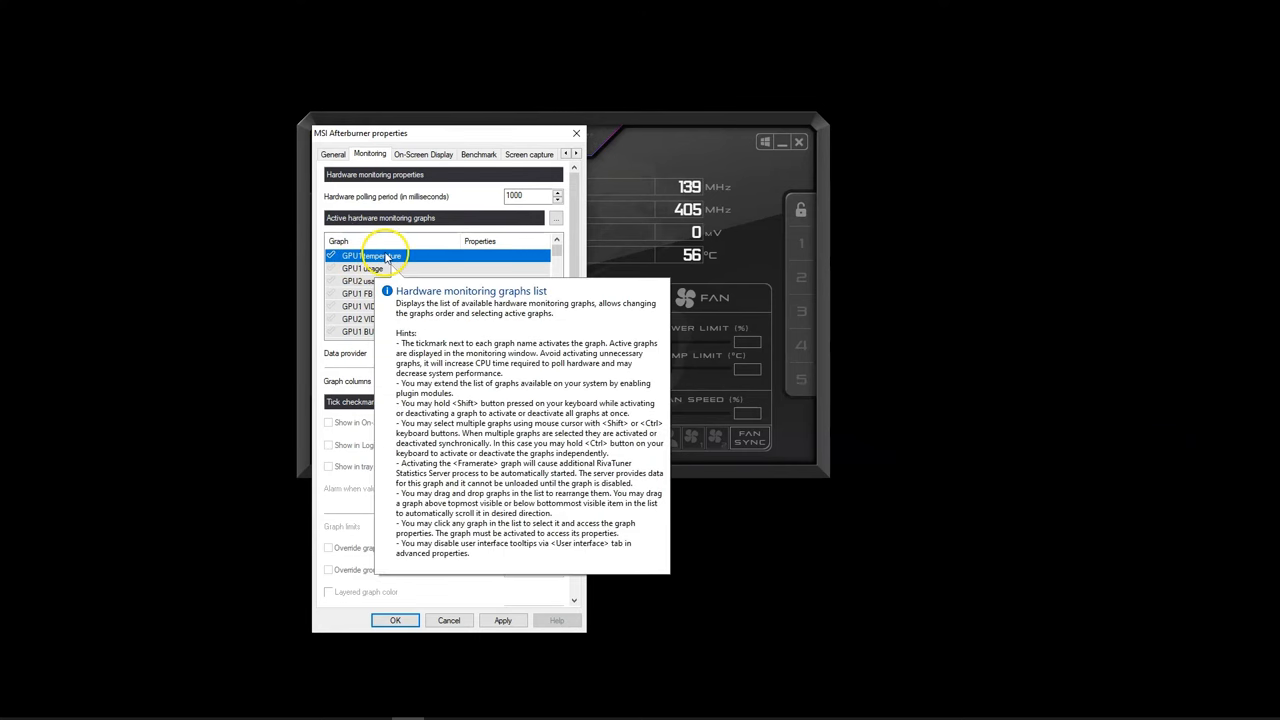
{"action": "left_click", "coordinate": [332, 154]}
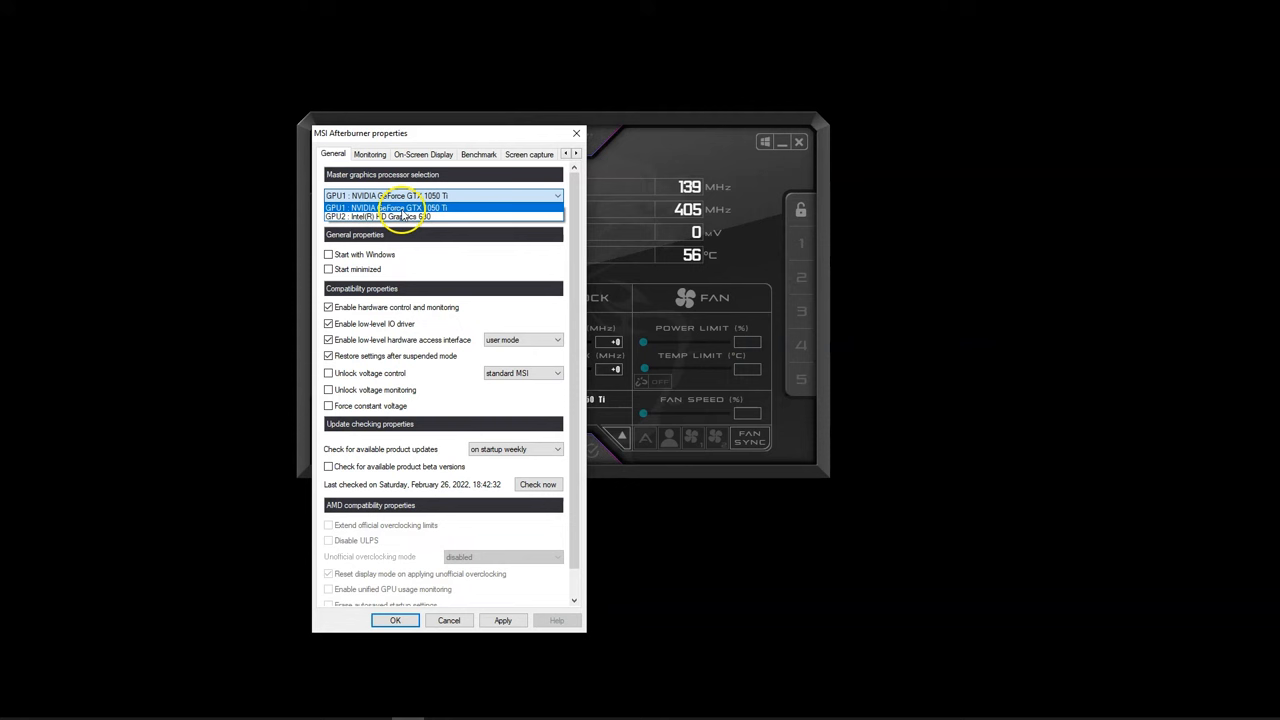
{"action": "left_click", "coordinate": [369, 154]}
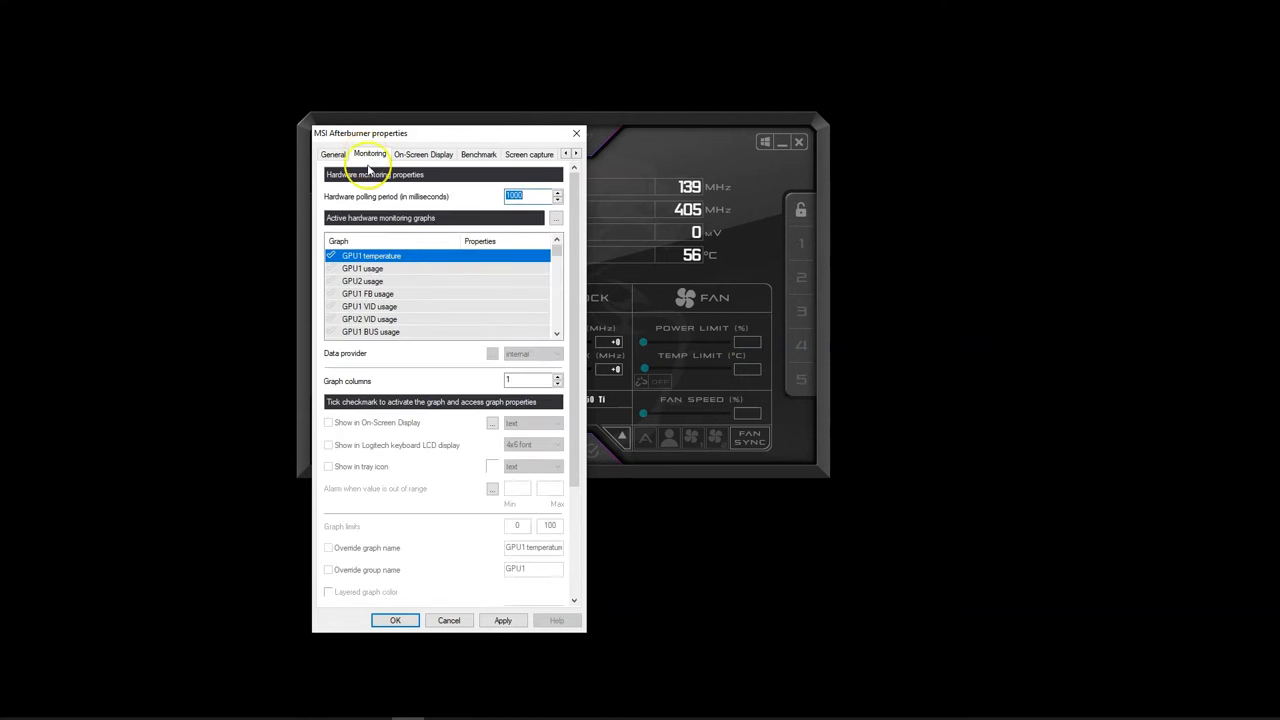
Enable a custom group name for GPU1 temperature and select its graph name for replacement.
{"action": "left_click", "coordinate": [329, 422]}
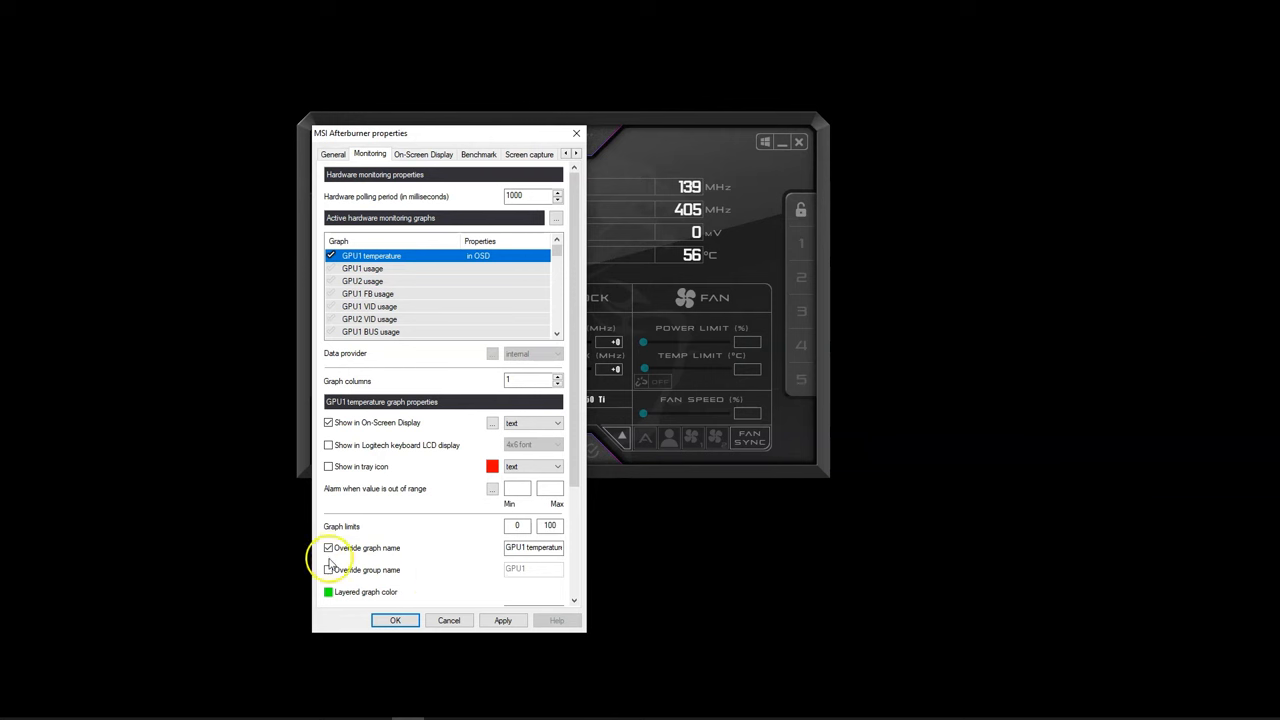
{"action": "left_click", "coordinate": [329, 569]}
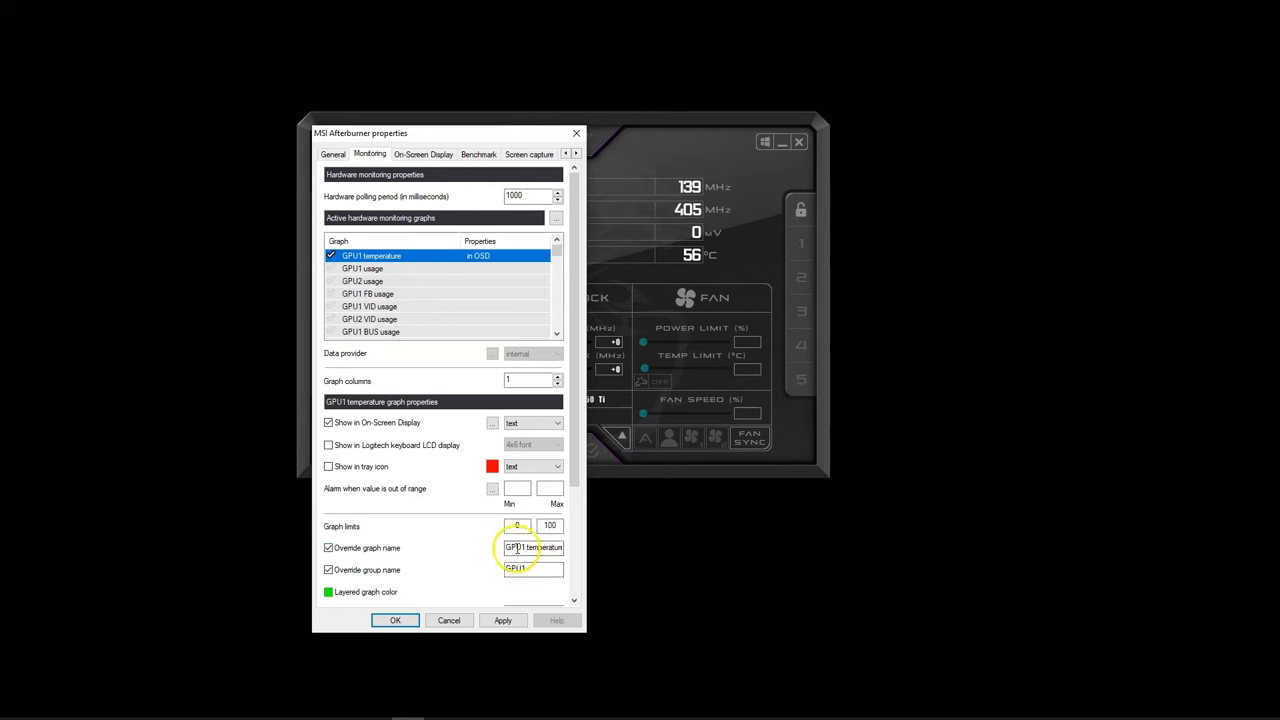
{"action": "triple_click", "coordinate": [533, 547]}
{"action": "type", "text": "TX 1050Ti"}
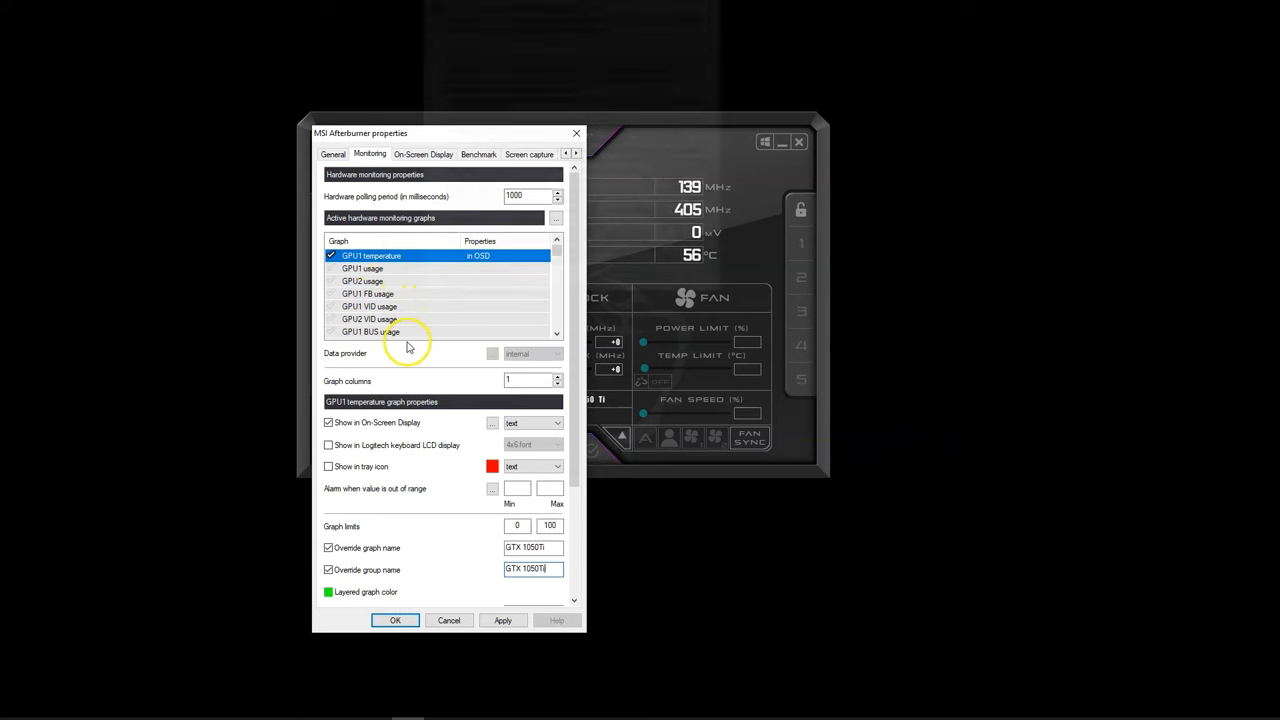
{"action": "mouse_move", "coordinate": [778, 472]}
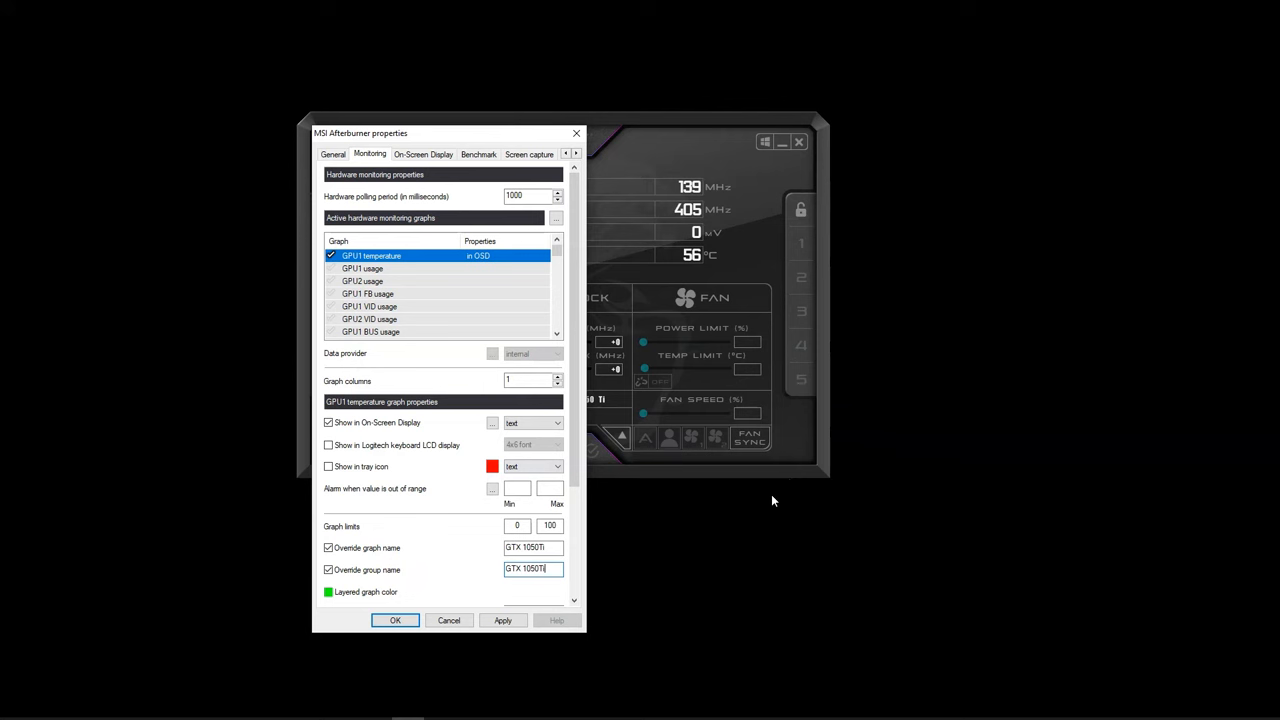
{"action": "mouse_move", "coordinate": [693, 495]}
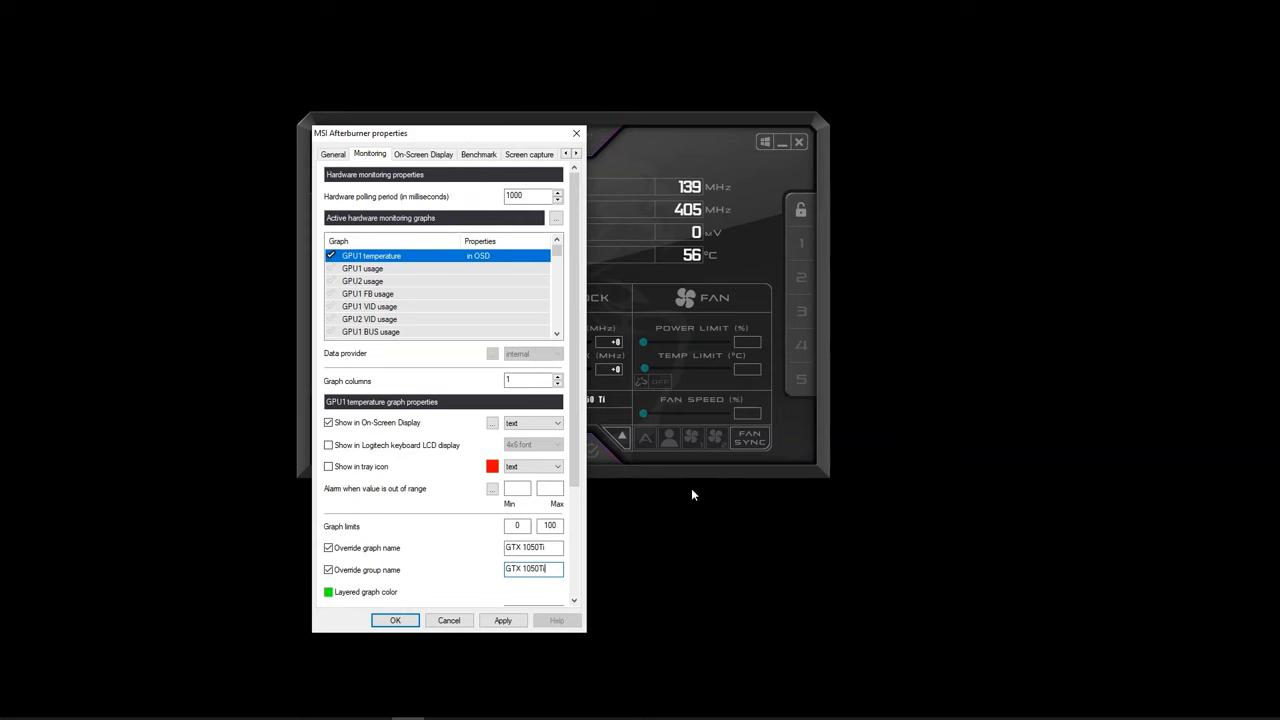
{"action": "mouse_move", "coordinate": [393, 367]}
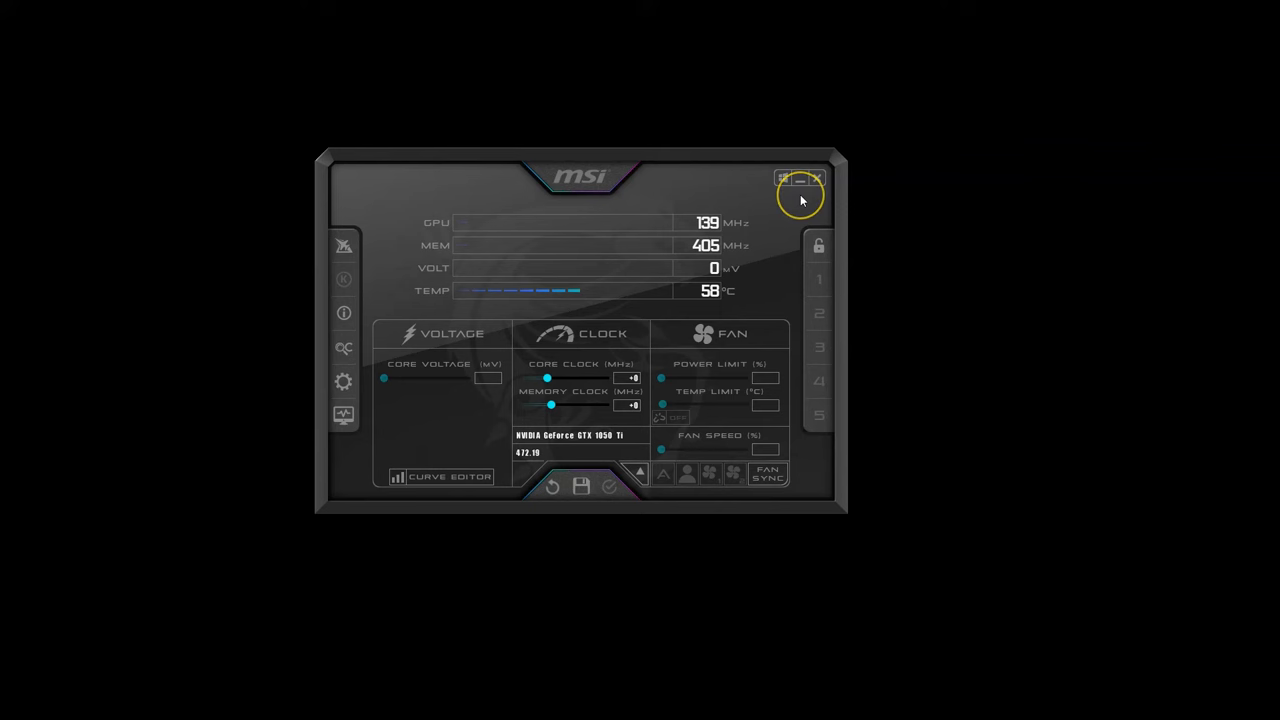
{"action": "mouse_move", "coordinate": [717, 262]}
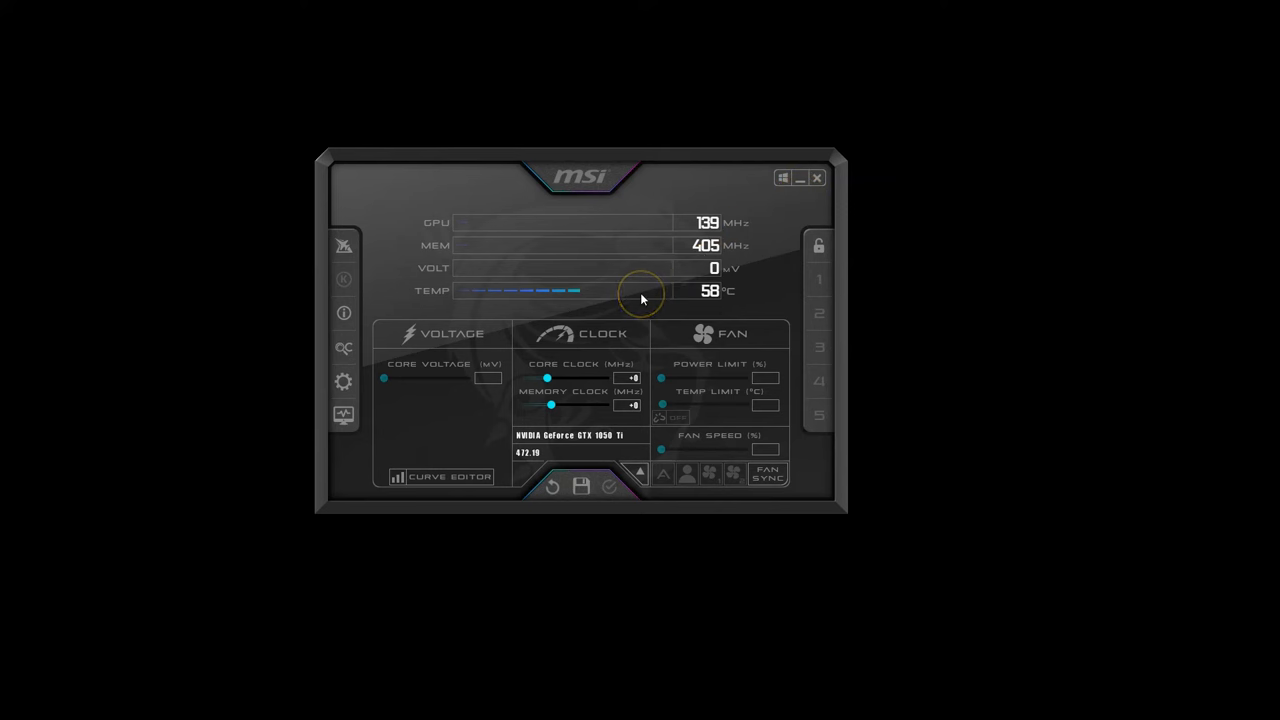
{"action": "mouse_move", "coordinate": [604, 352]}
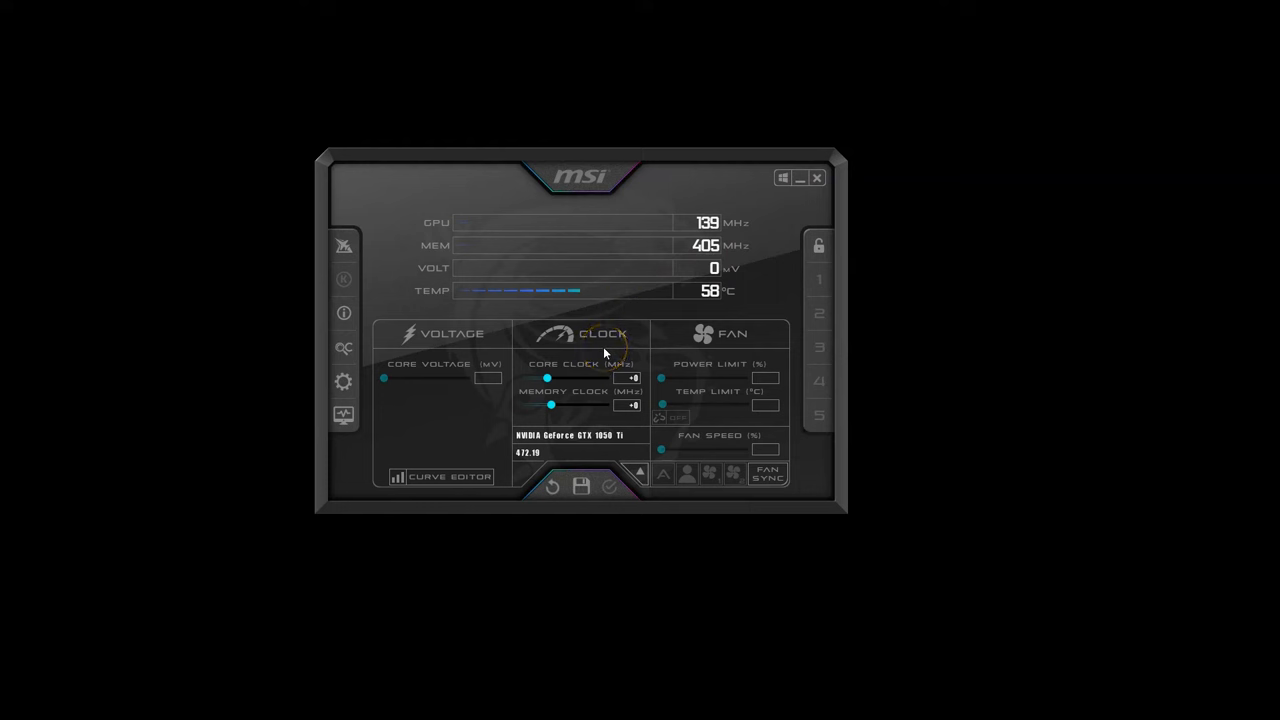
{"action": "mouse_move", "coordinate": [548, 358]}
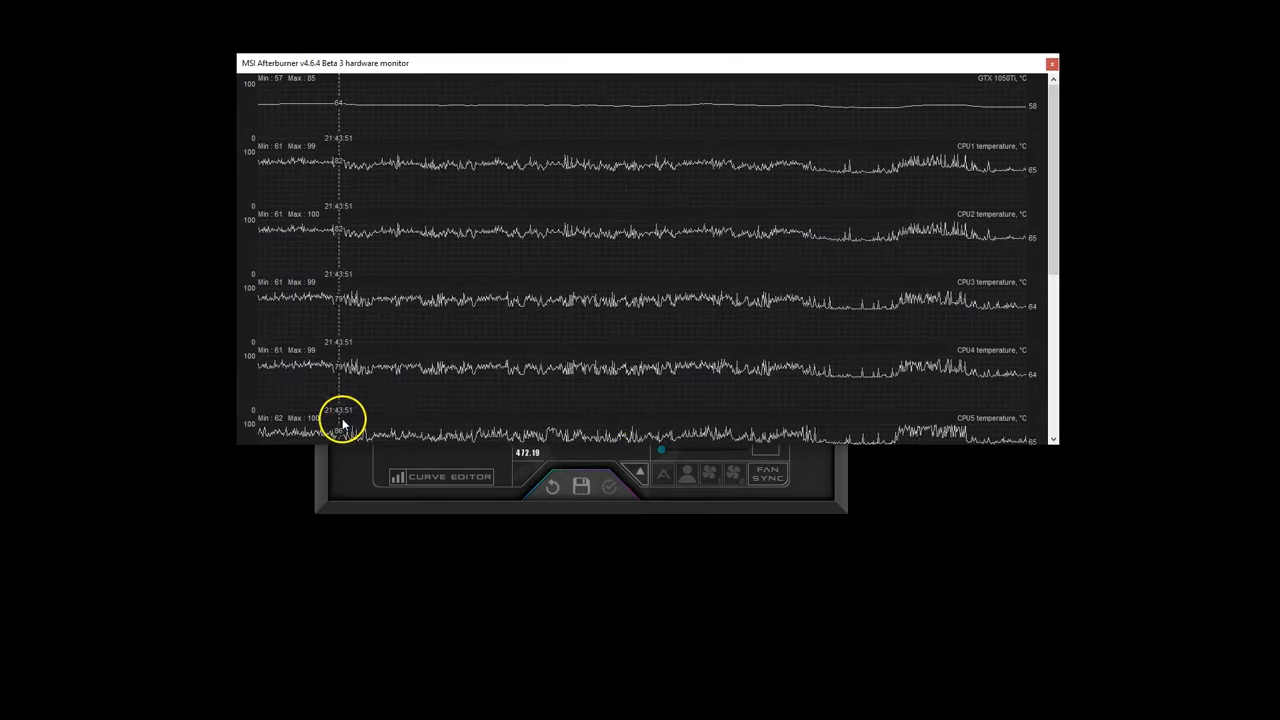
{"action": "mouse_move", "coordinate": [770, 325]}
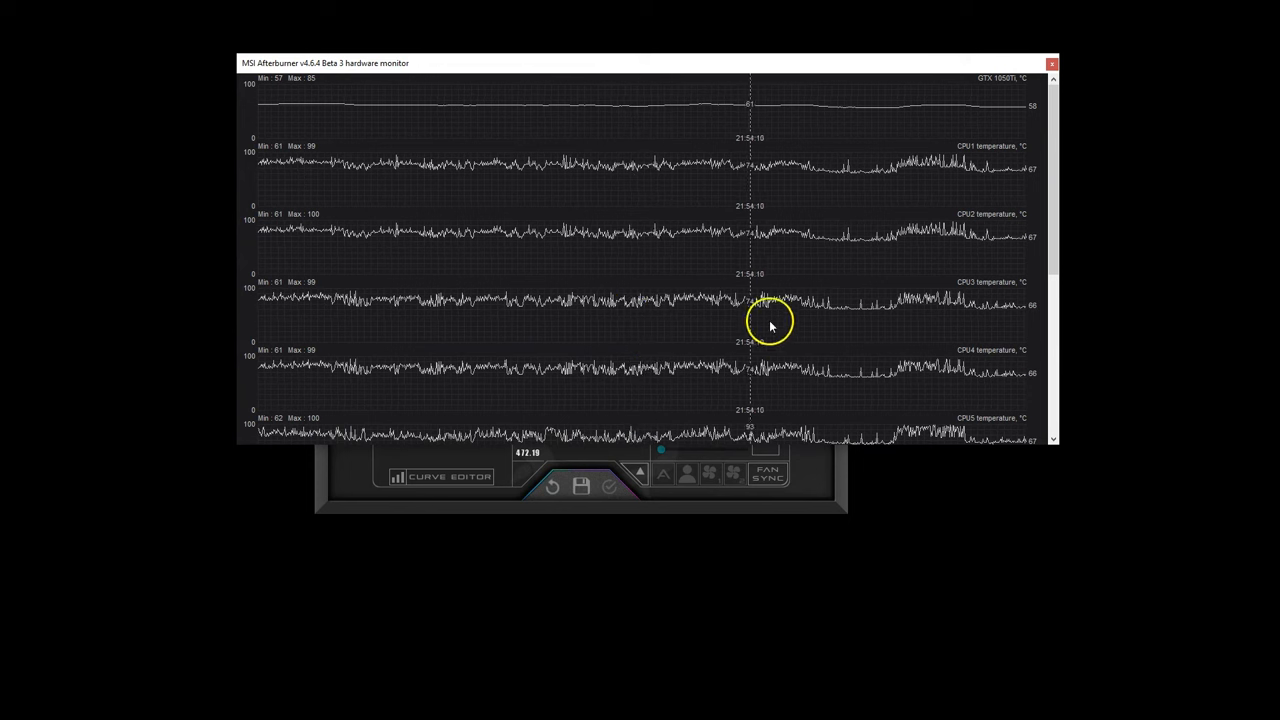
Scroll through the hardware monitor's GTX 1050Ti and CPU temperature charts.
{"action": "scroll", "scroll_direction": "down", "scroll_amount": 3}
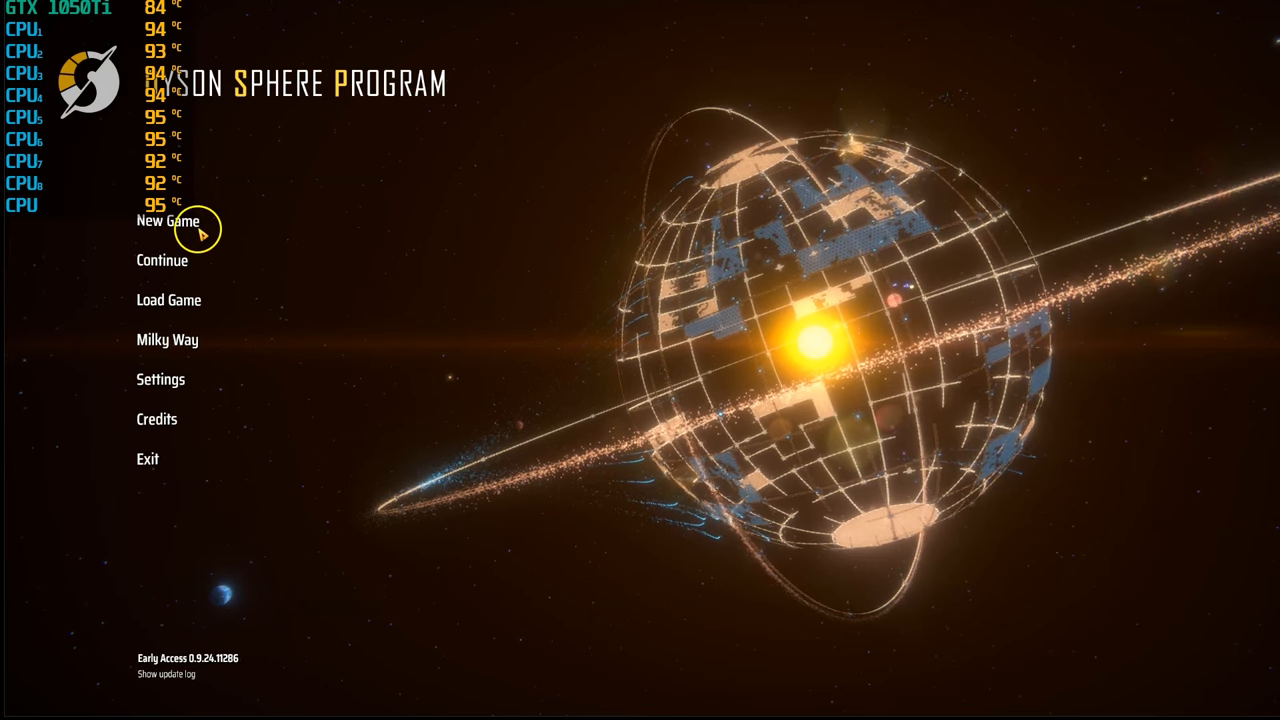
Start a new Dyson Sphere Program game from the Set Destination screen.
{"action": "left_click", "coordinate": [167, 221]}
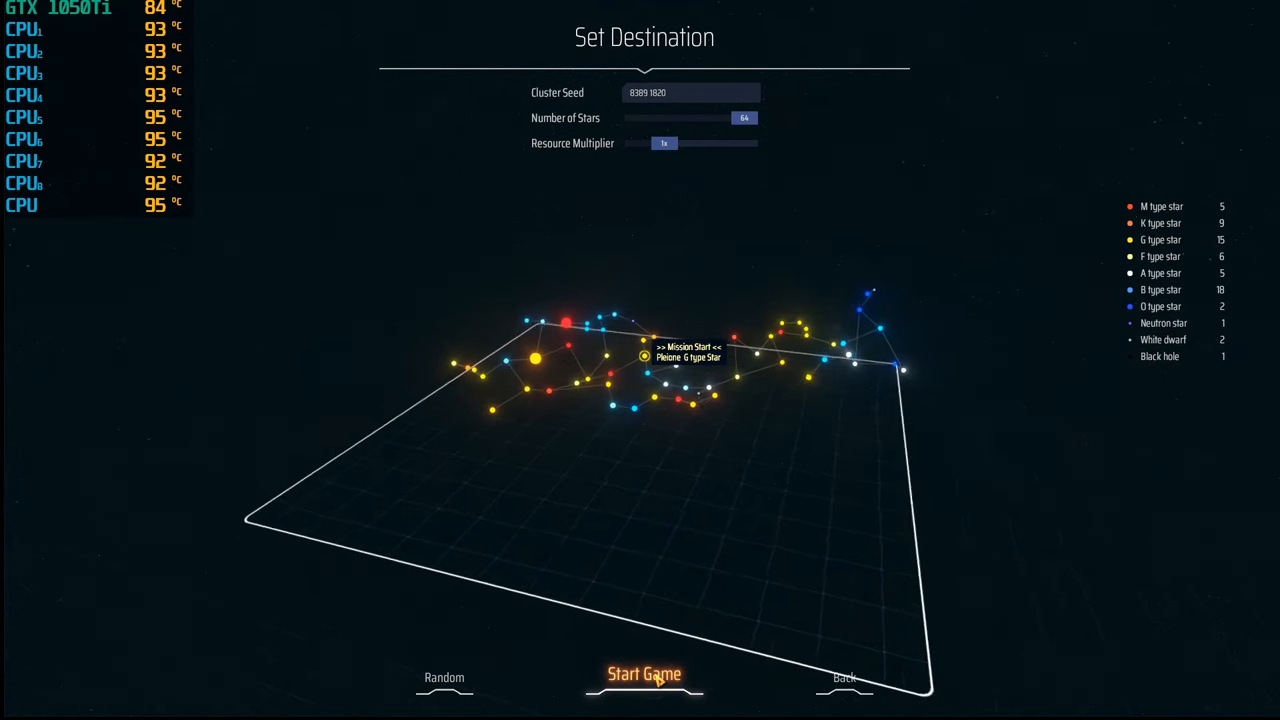
{"action": "left_click", "coordinate": [644, 674]}
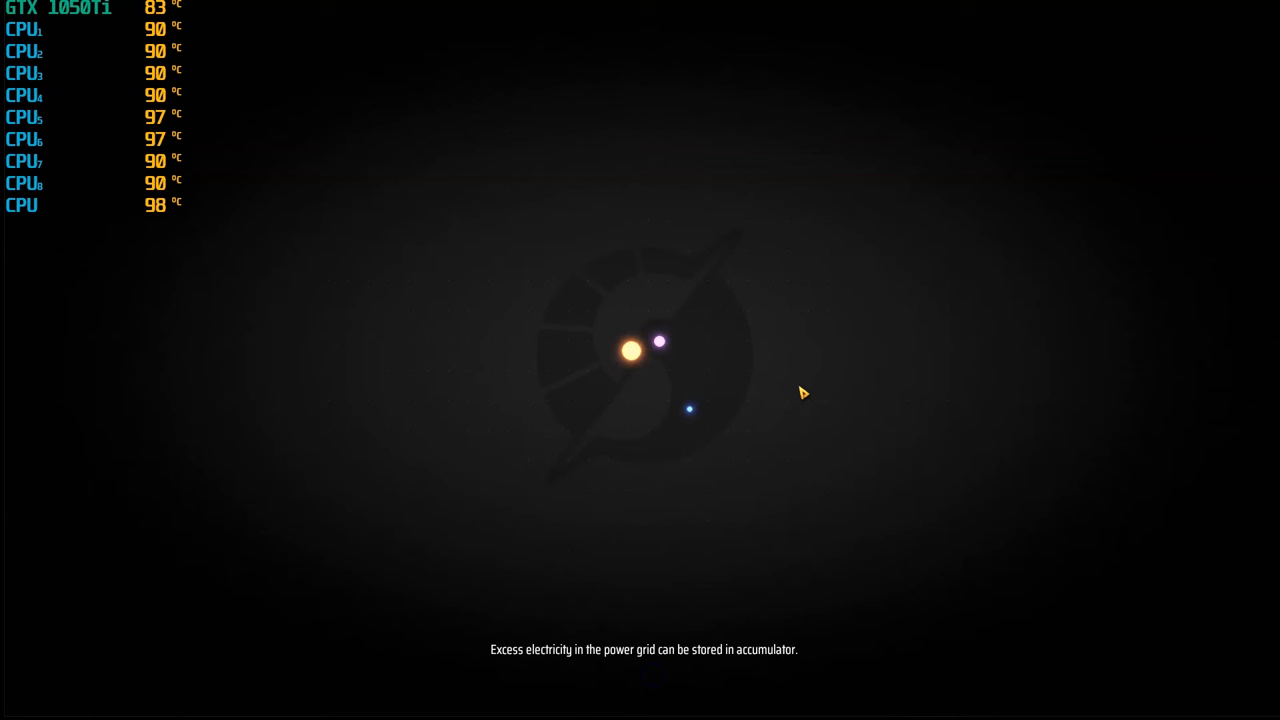